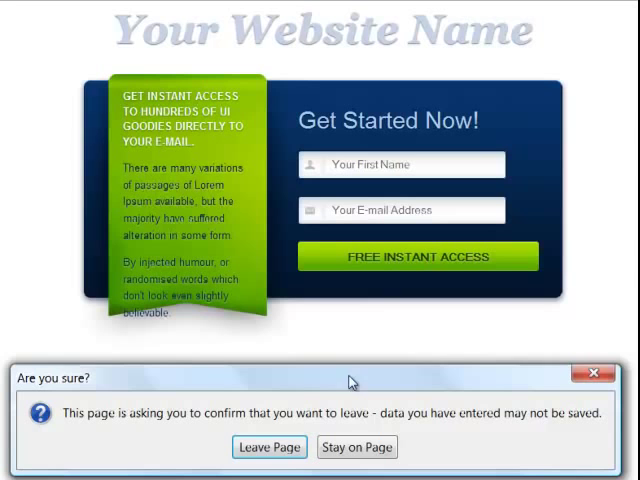
pyautogui.moveTo(187, 349)
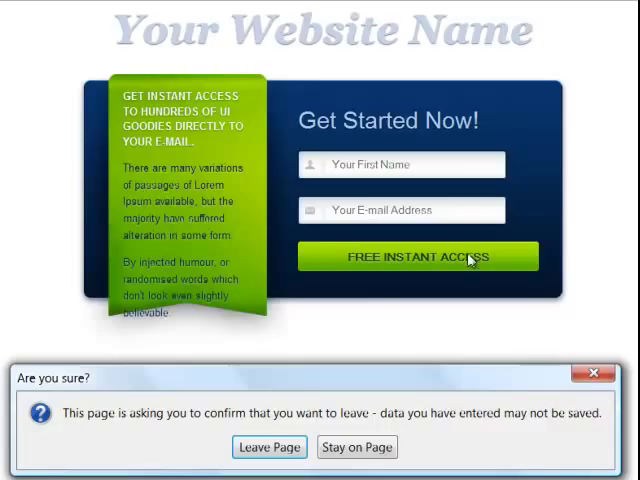
pyautogui.moveTo(259, 62)
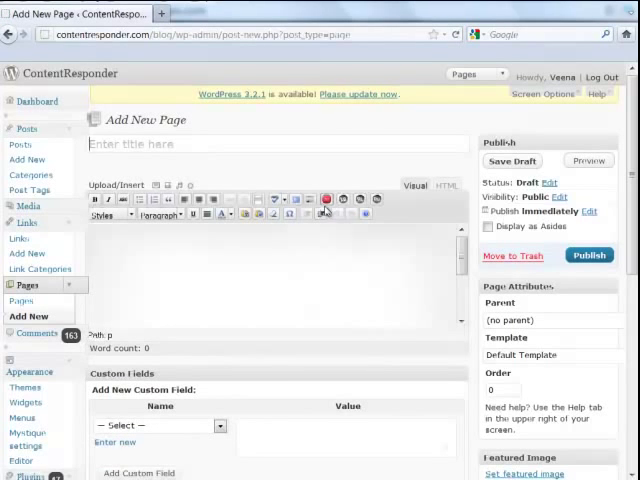
pyautogui.moveTo(328, 205)
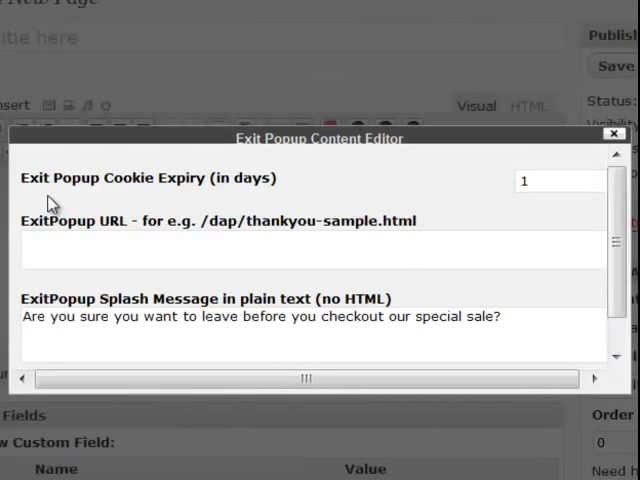
pyautogui.moveTo(251, 206)
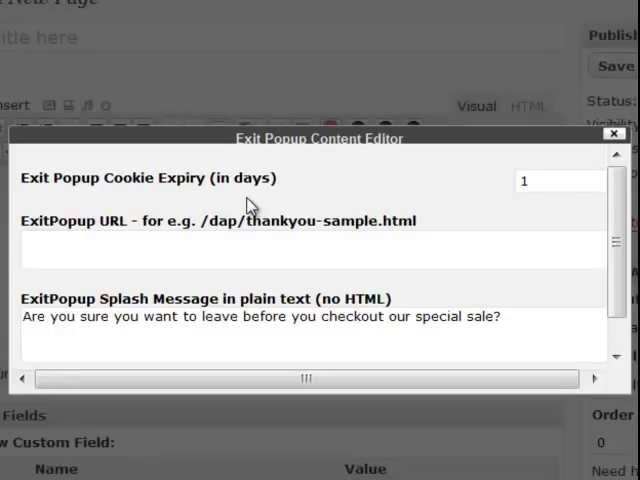
# Enter 30 in the Exit Popup cookie expiry days field.
pyautogui.click(550, 181)
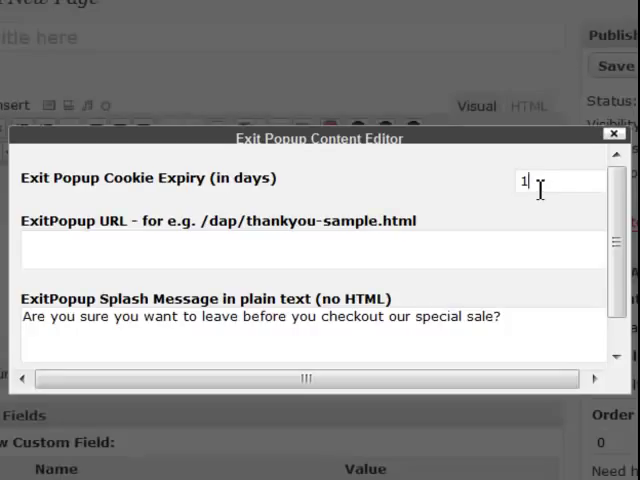
pyautogui.write('30')
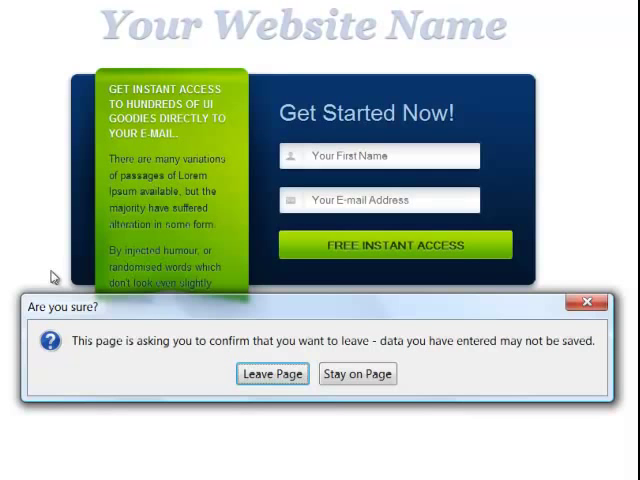
pyautogui.moveTo(130, 180)
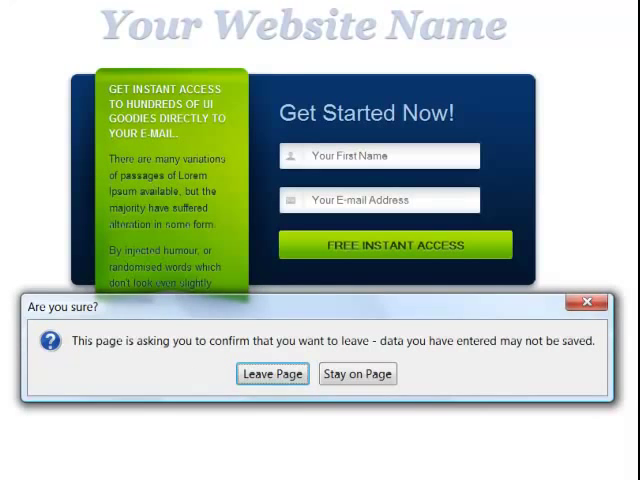
pyautogui.click(272, 373)
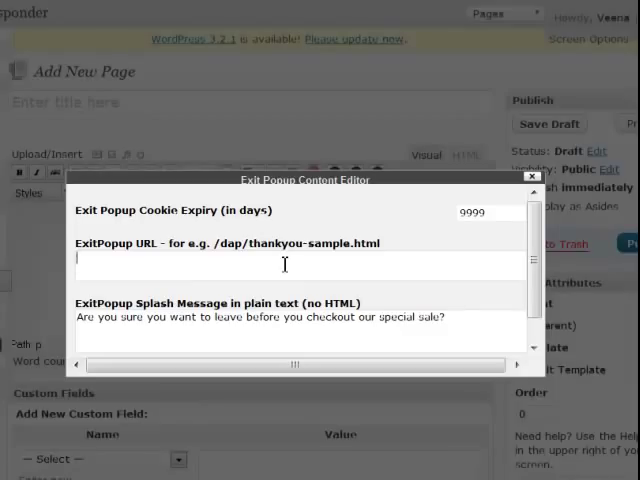
# Enter the thank-you-sample.html address as the Exit Popup URL, deleting its domain part.
pyautogui.write('http://contentresponder.com/dap/thankyou-sample.html')
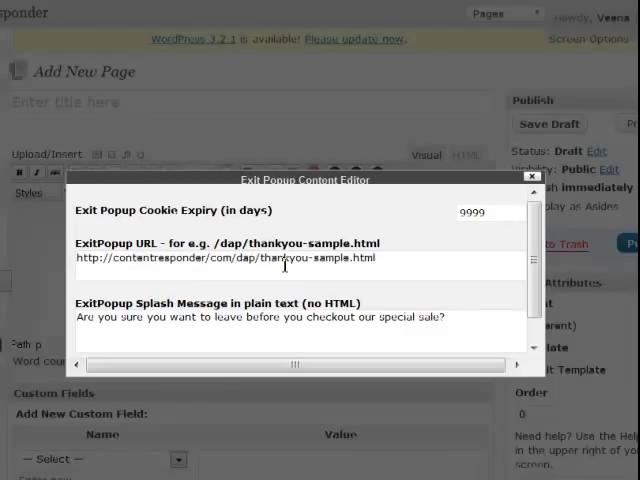
pyautogui.doubleClick(160, 257)
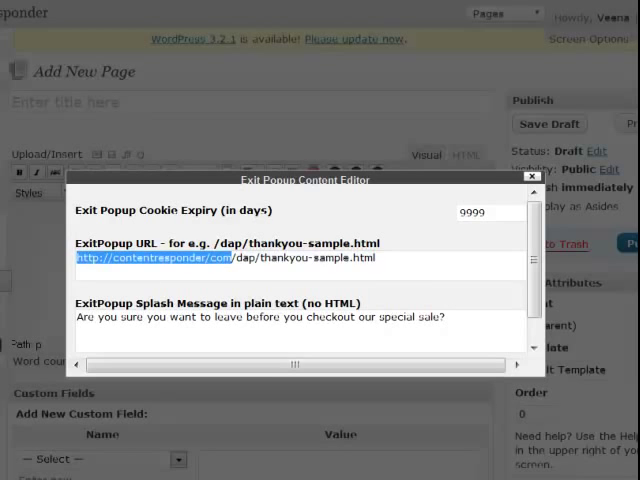
pyautogui.press('Delete')
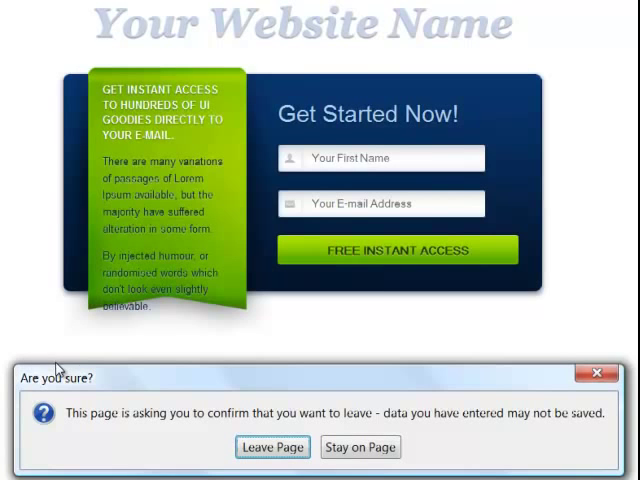
pyautogui.moveTo(10, 345)
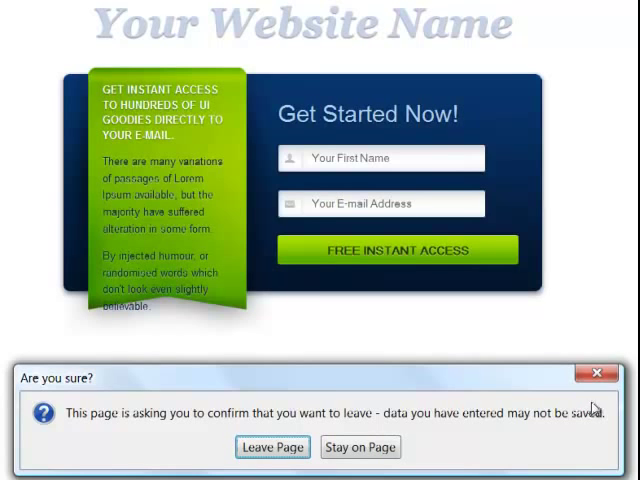
pyautogui.moveTo(422, 62)
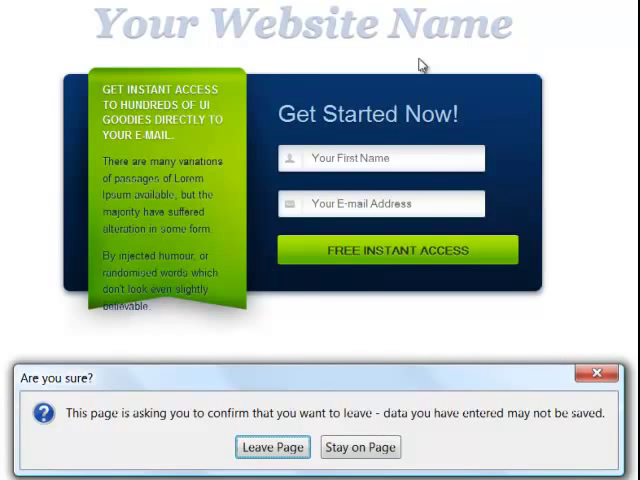
pyautogui.click(272, 446)
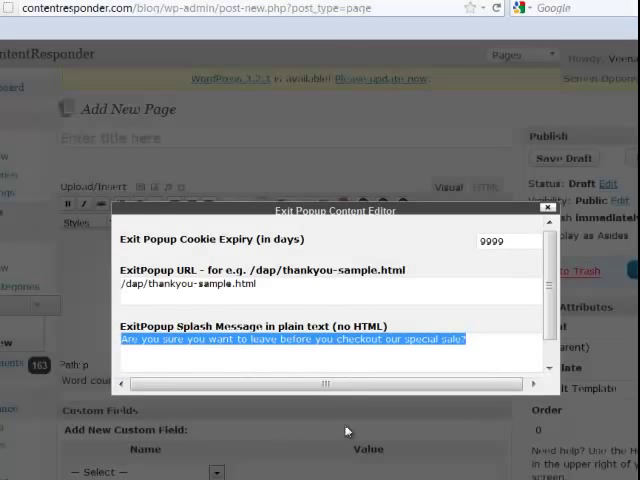
pyautogui.moveTo(459, 317)
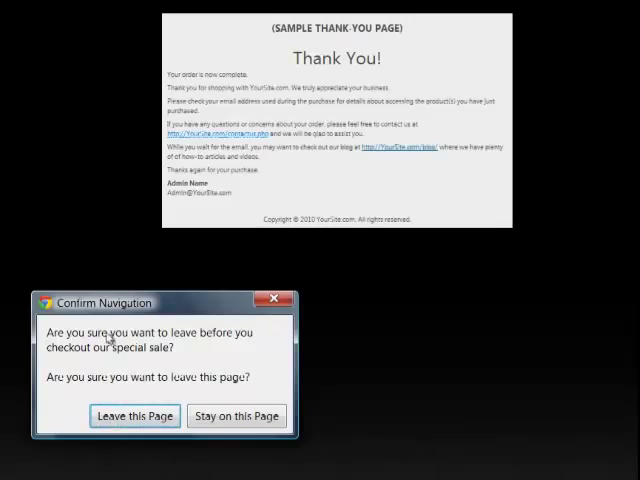
pyautogui.moveTo(140, 345)
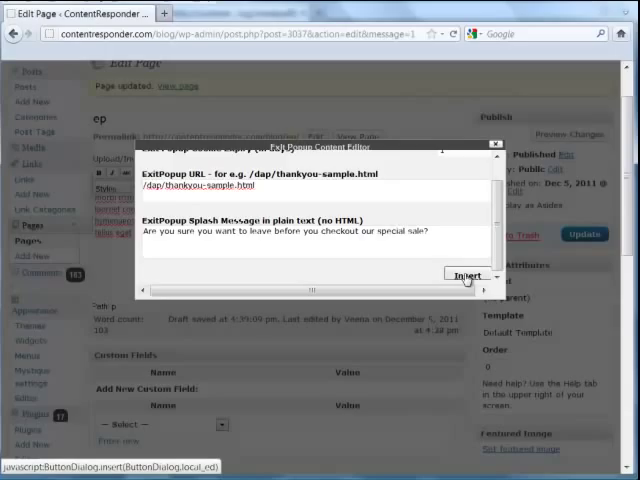
# Insert the configured ExitPopup shortcode into the page content.
pyautogui.click(469, 273)
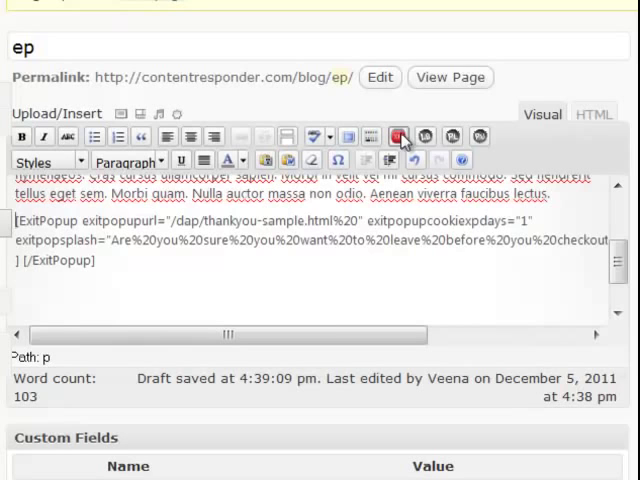
pyautogui.moveTo(403, 136)
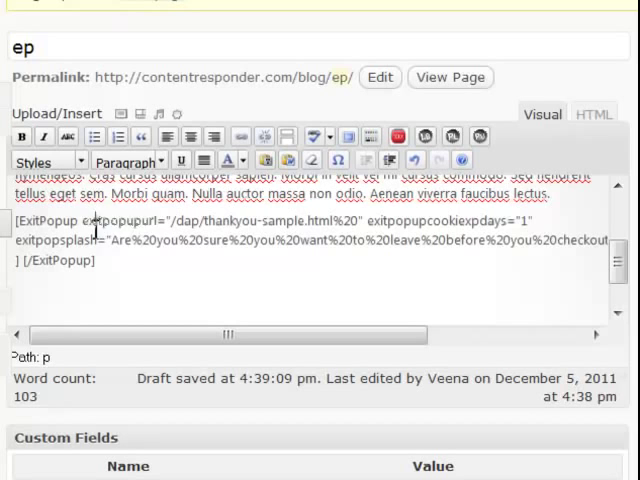
# Select the inserted [ExitPopup] shortcode and update the ep page.
pyautogui.doubleClick(116, 220)
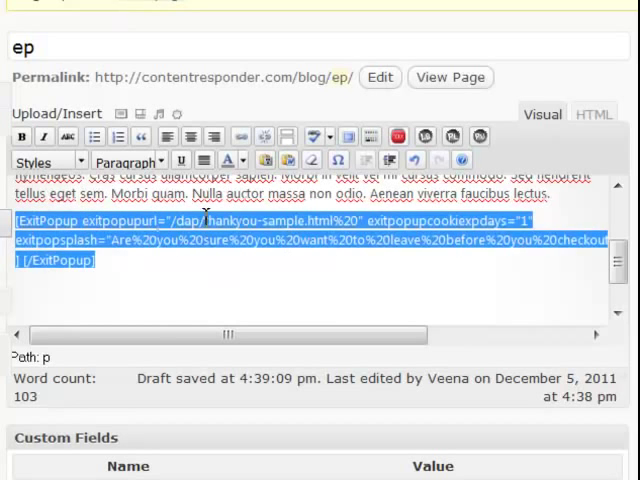
pyautogui.click(600, 210)
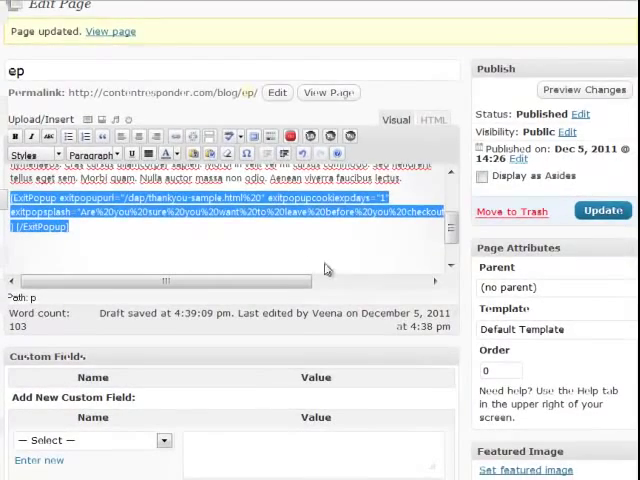
pyautogui.click(603, 211)
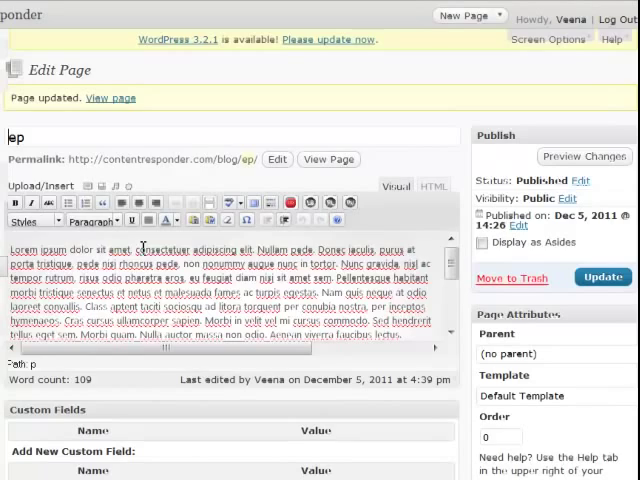
# View the live ep page, then navigate away to digitalaccesspass.com to trigger the exit popup.
pyautogui.click(328, 159)
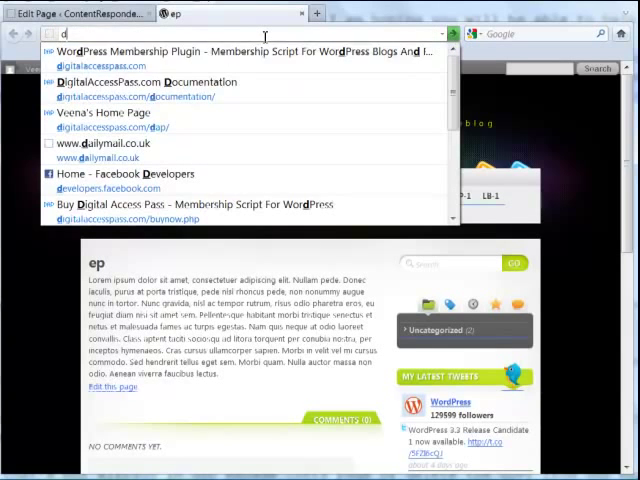
pyautogui.write('digitalaccesspass.com')
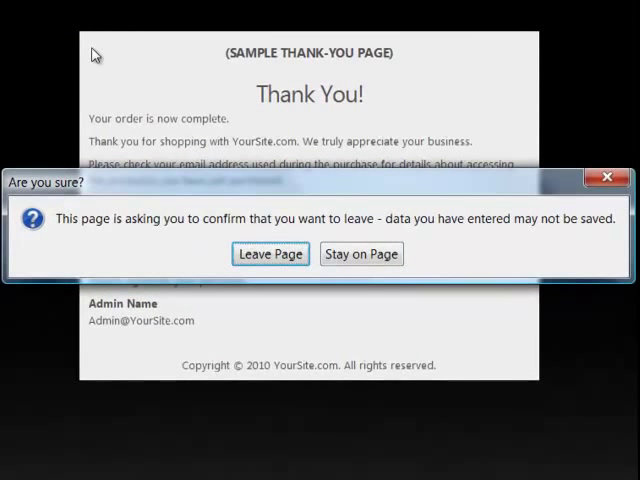
pyautogui.moveTo(33, 195)
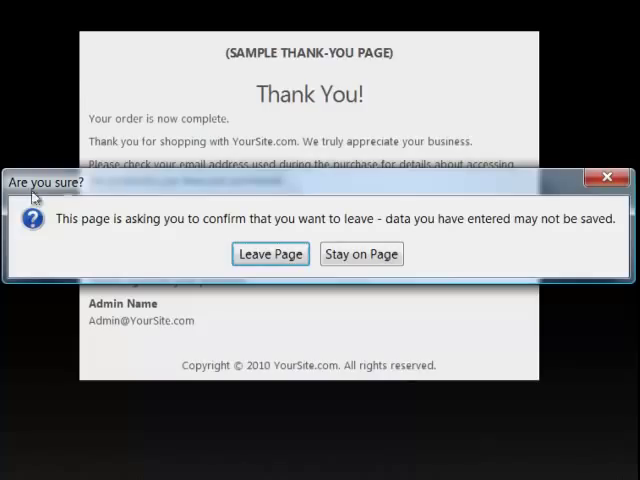
pyautogui.moveTo(12, 207)
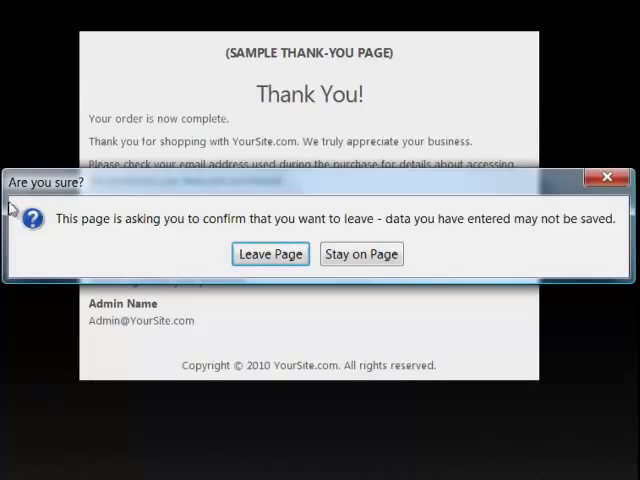
pyautogui.moveTo(250, 188)
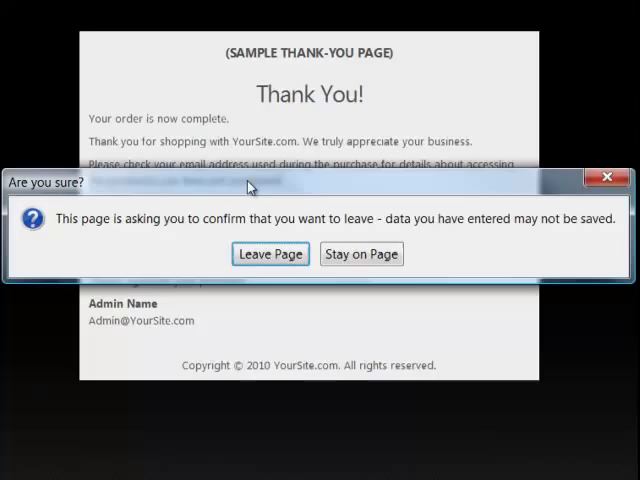